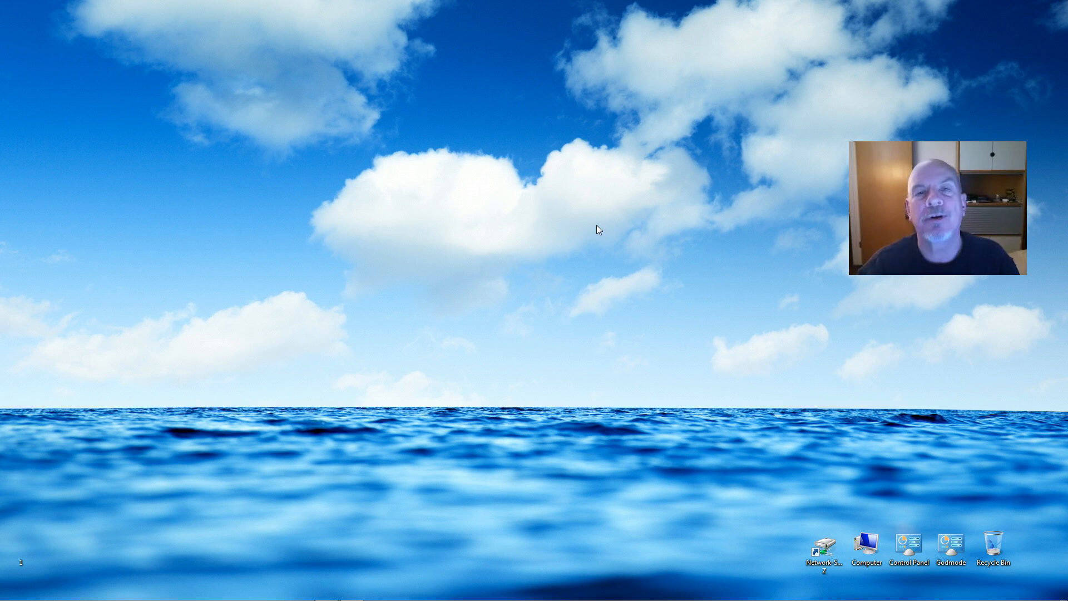
{"action": "mouse_move", "coordinate": [513, 256]}
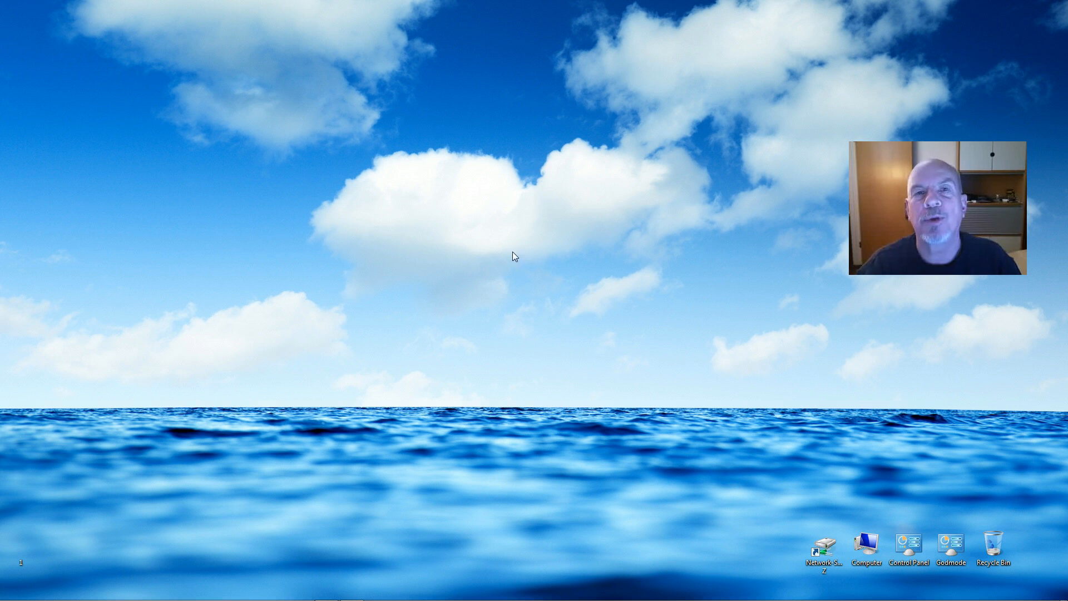
{"action": "mouse_move", "coordinate": [498, 262]}
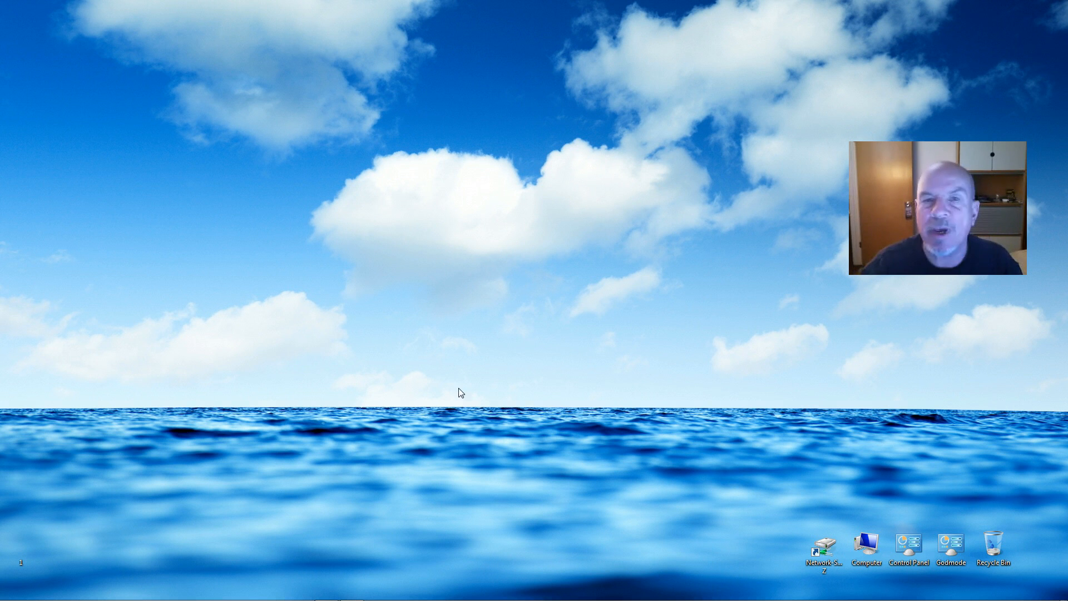
{"action": "mouse_move", "coordinate": [619, 325]}
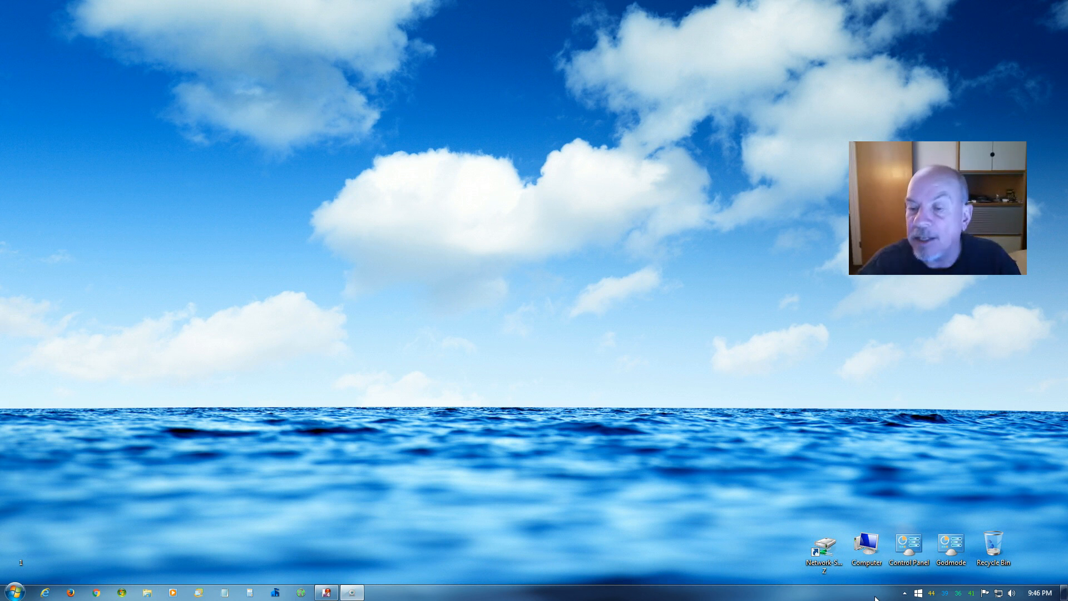
{"action": "mouse_move", "coordinate": [905, 592]}
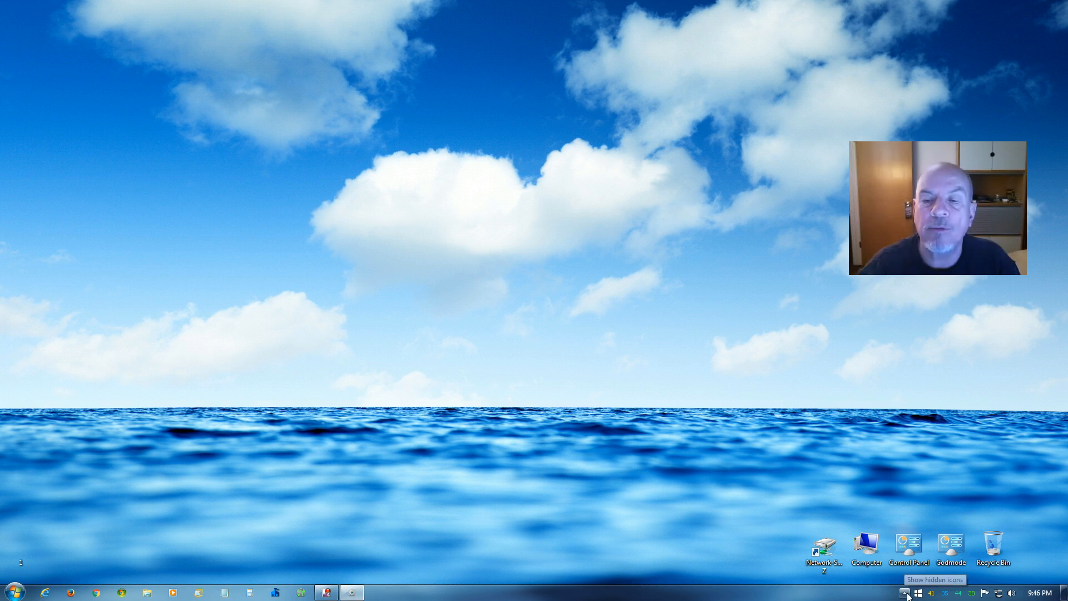
Reveal the hidden tray icons and open Google Drive's status panel and settings menu
{"action": "left_click", "coordinate": [906, 592]}
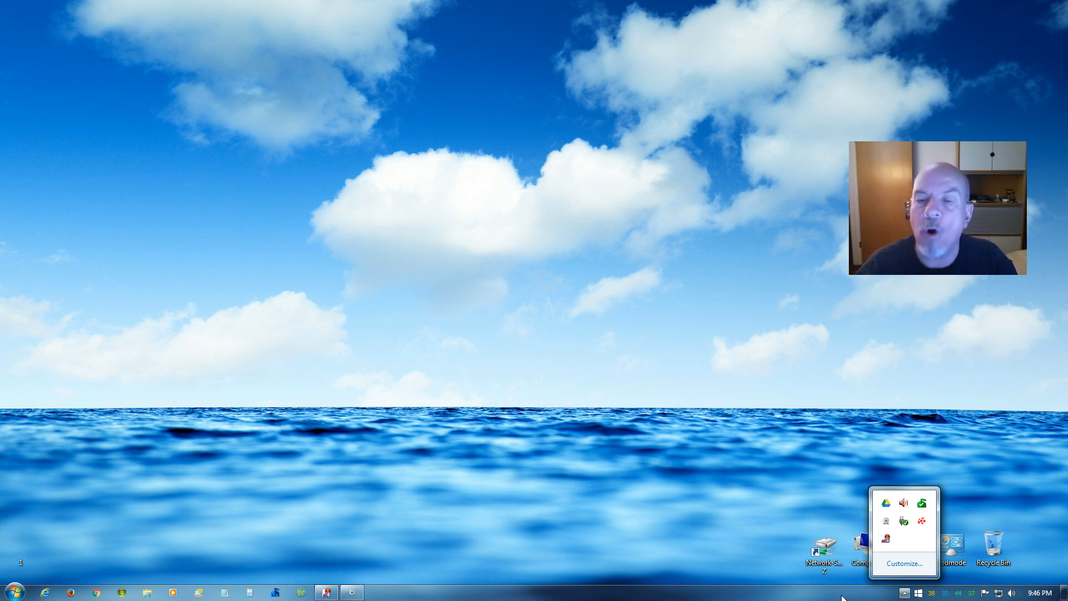
{"action": "mouse_move", "coordinate": [886, 503]}
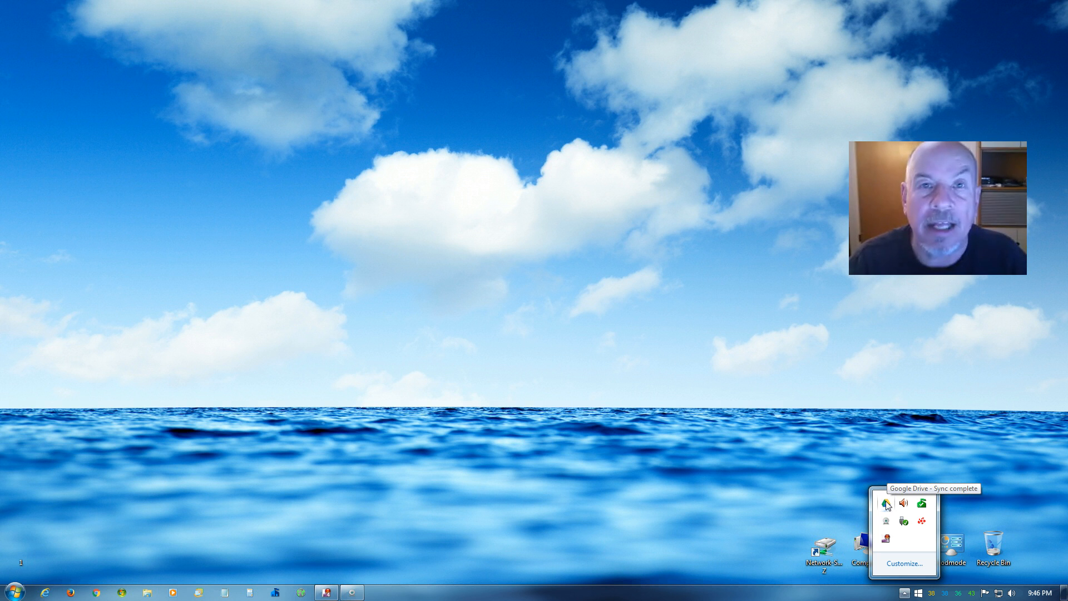
{"action": "left_click", "coordinate": [888, 503]}
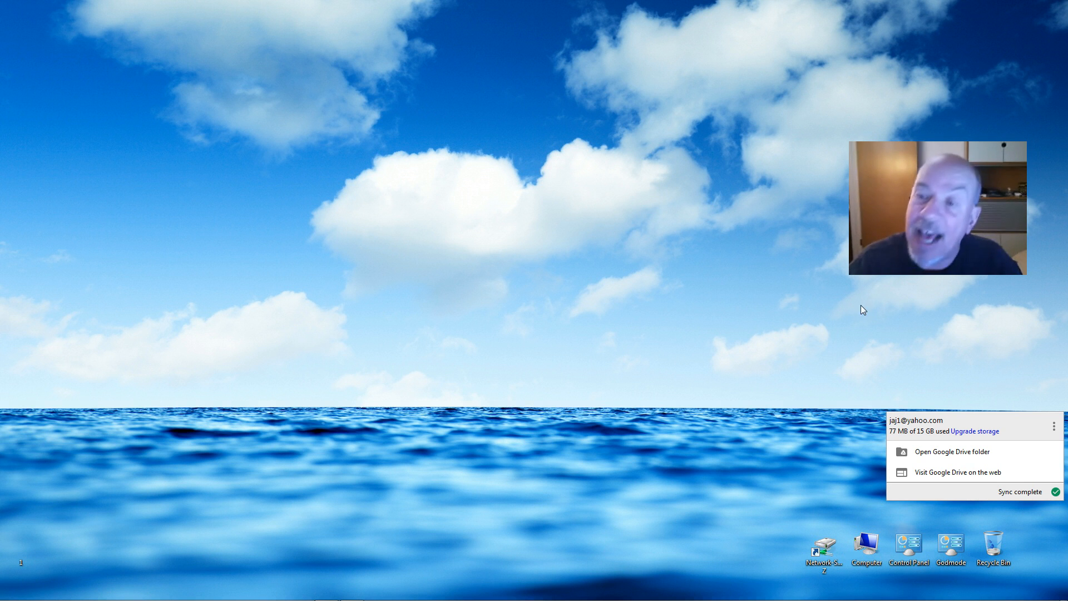
{"action": "mouse_move", "coordinate": [1054, 430]}
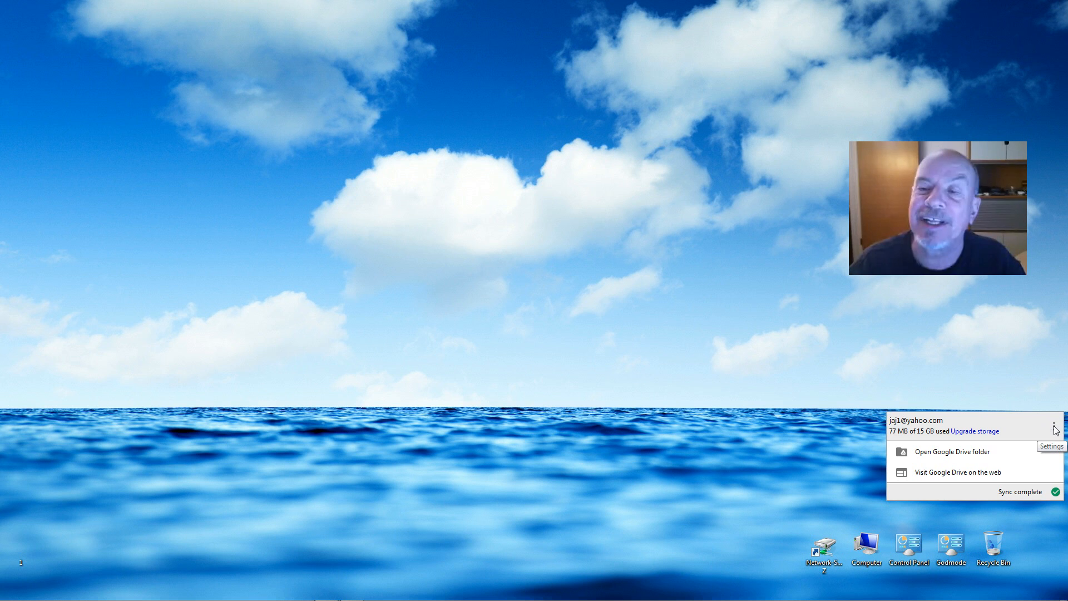
{"action": "left_click", "coordinate": [1055, 427]}
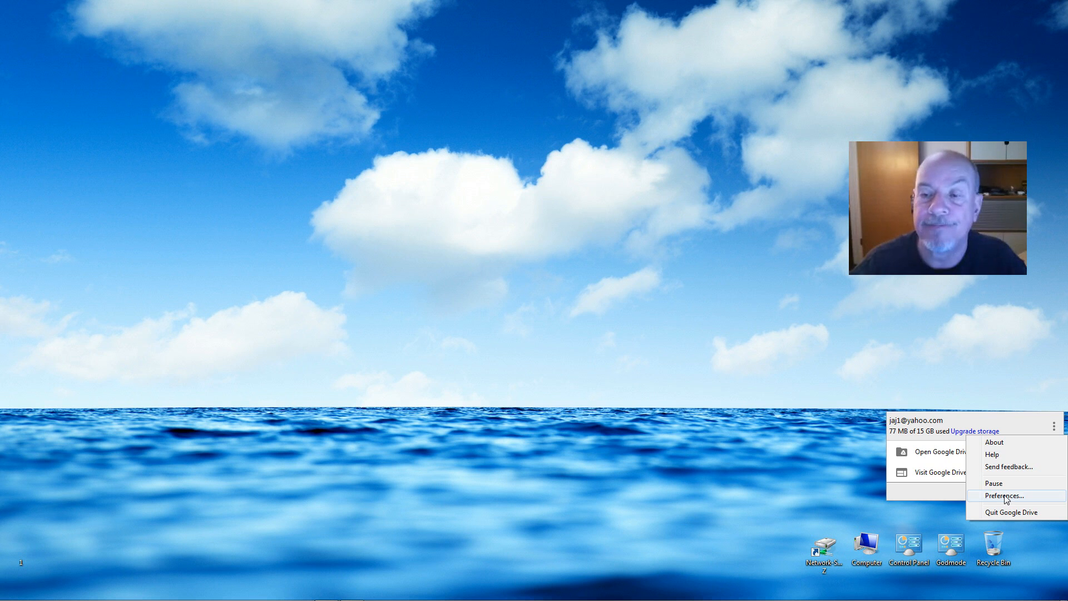
In Preferences > Advanced, uncheck 'Start Google Drive on system startup' and apply
{"action": "left_click", "coordinate": [1002, 495]}
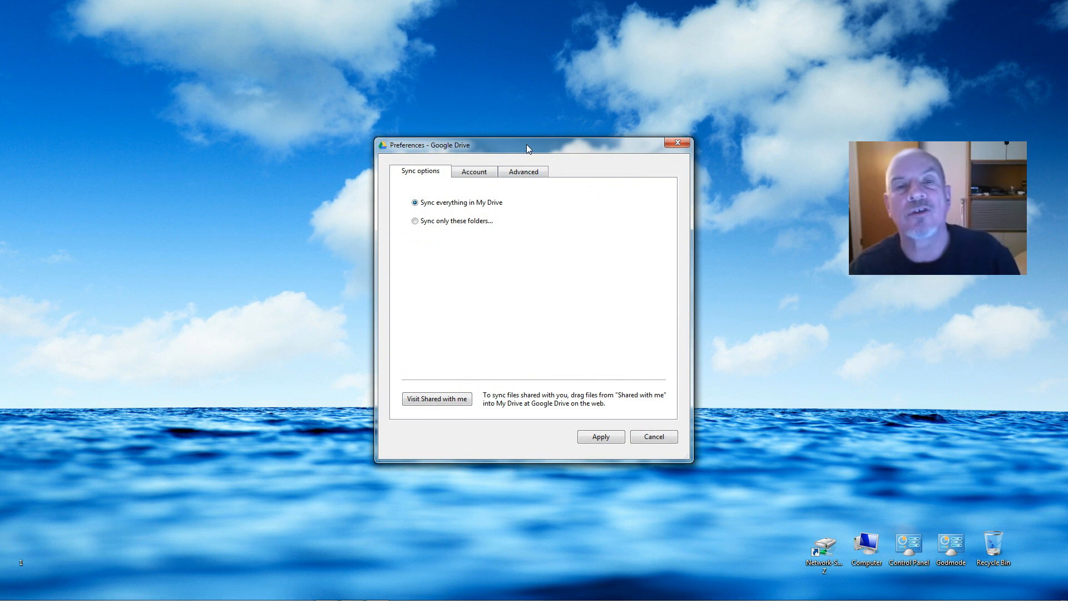
{"action": "left_click_drag", "start_coordinate": [527, 145], "coordinate": [514, 139]}
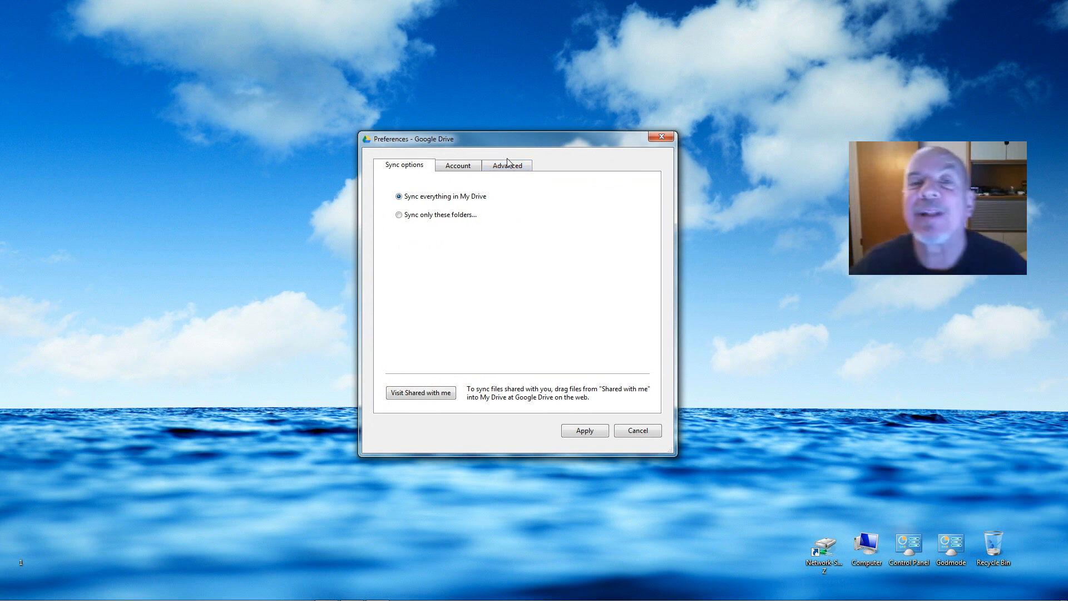
{"action": "left_click", "coordinate": [506, 165]}
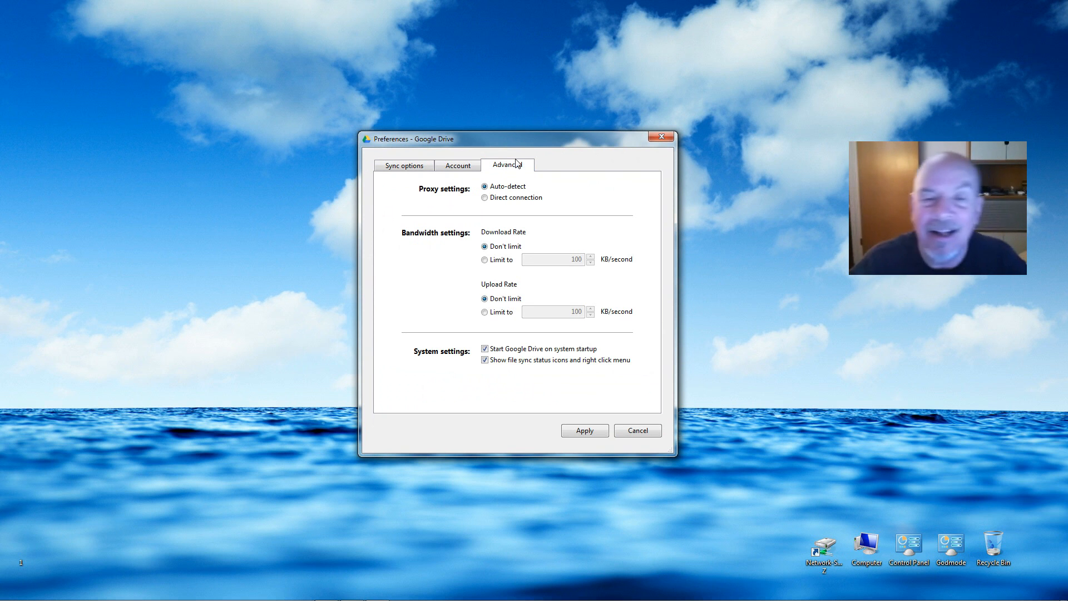
{"action": "mouse_move", "coordinate": [422, 360]}
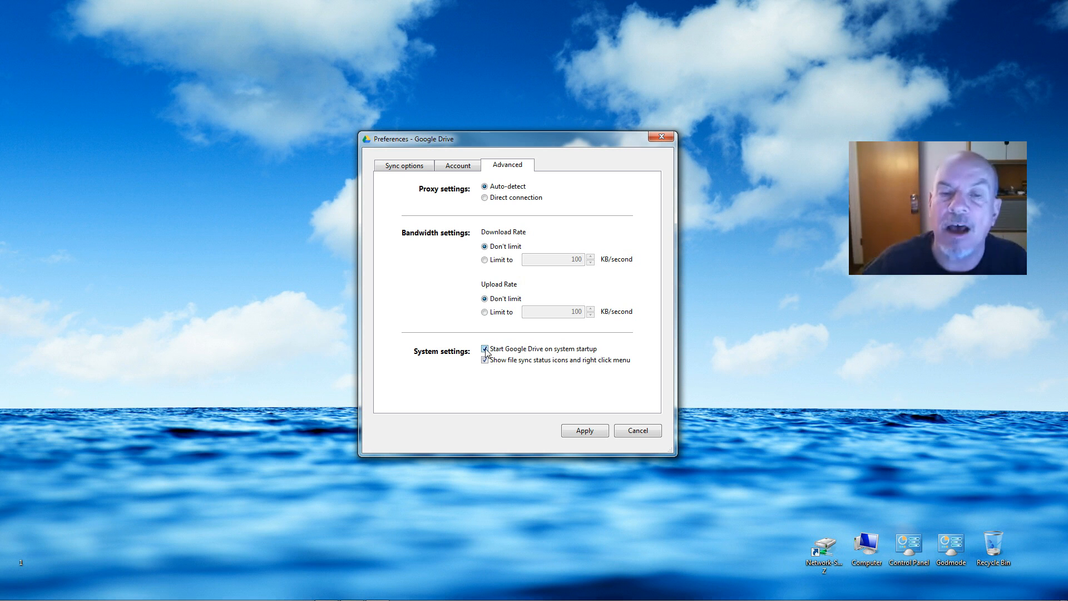
{"action": "left_click", "coordinate": [485, 349]}
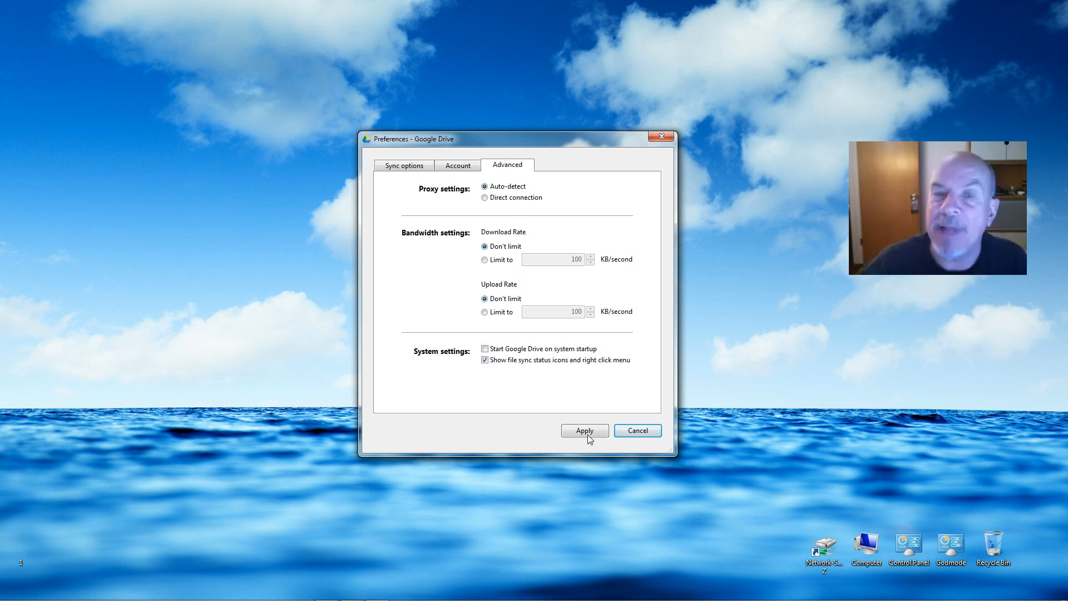
{"action": "left_click", "coordinate": [583, 430]}
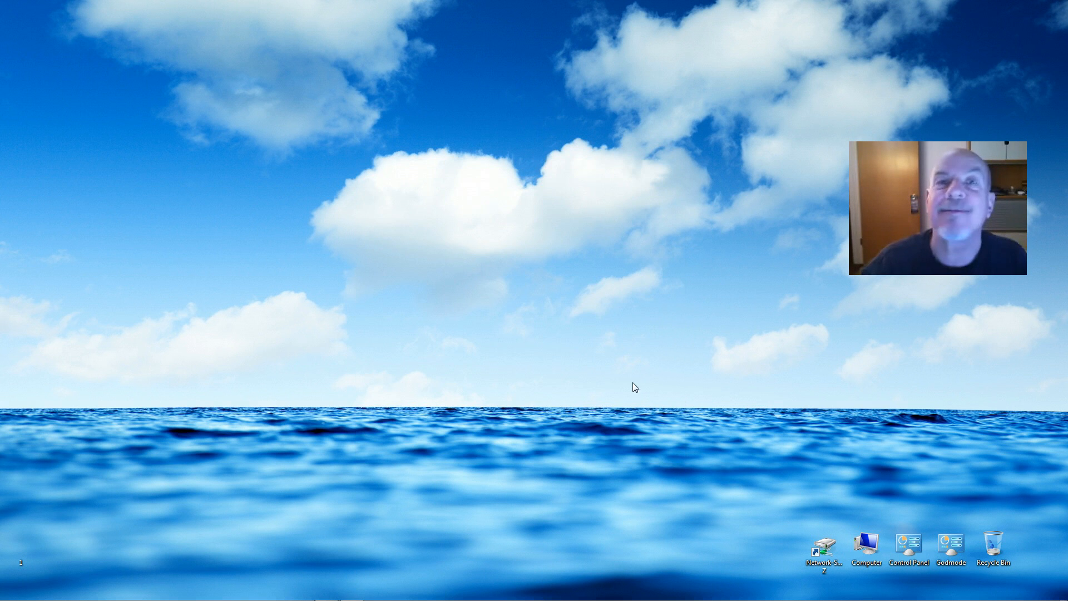
{"action": "mouse_move", "coordinate": [438, 238]}
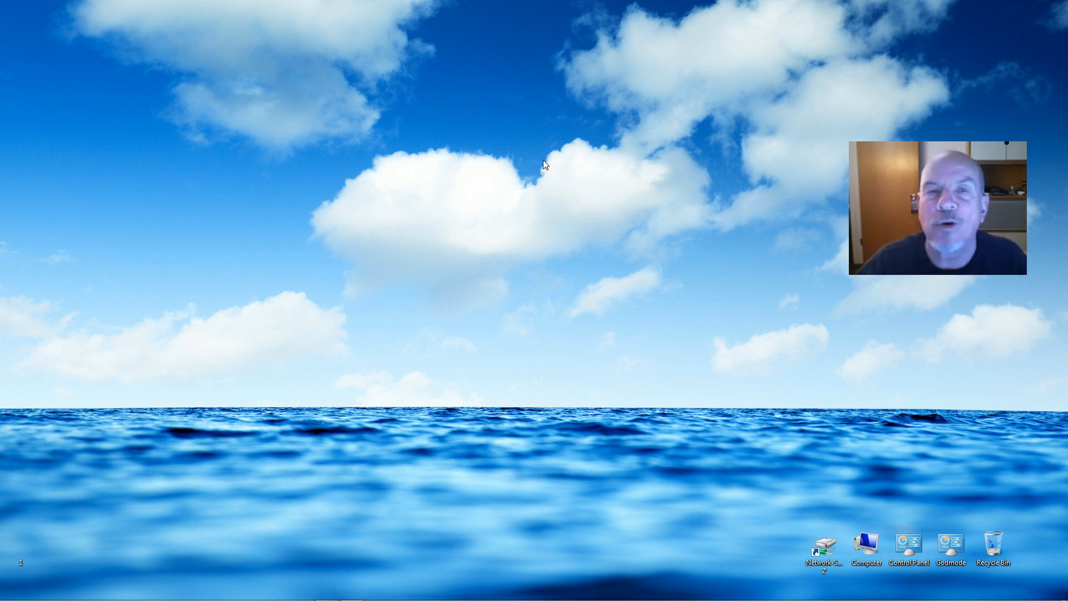
{"action": "mouse_move", "coordinate": [525, 219]}
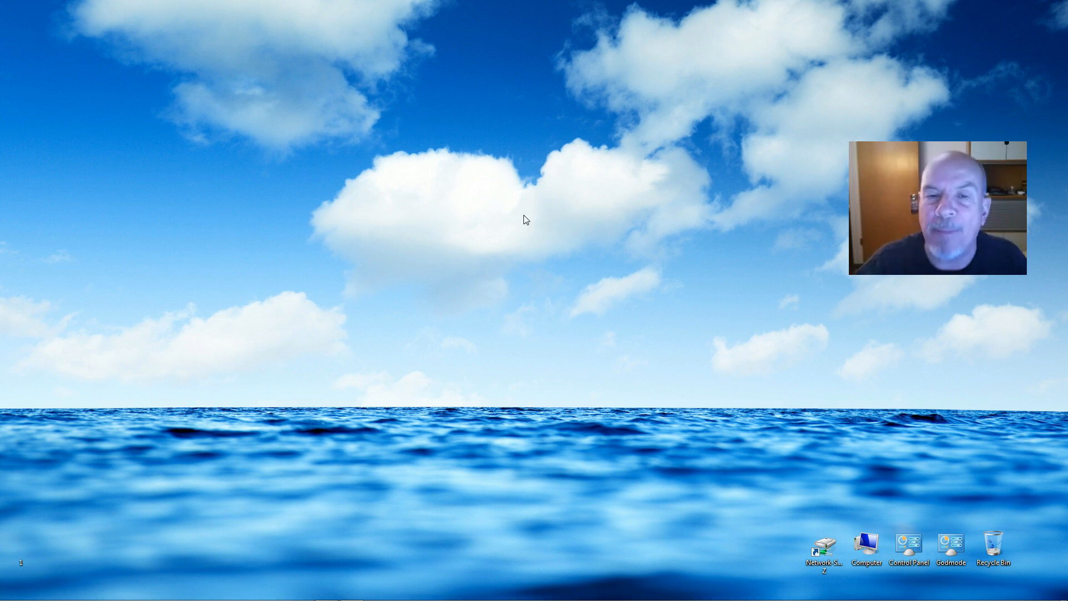
{"action": "mouse_move", "coordinate": [546, 170]}
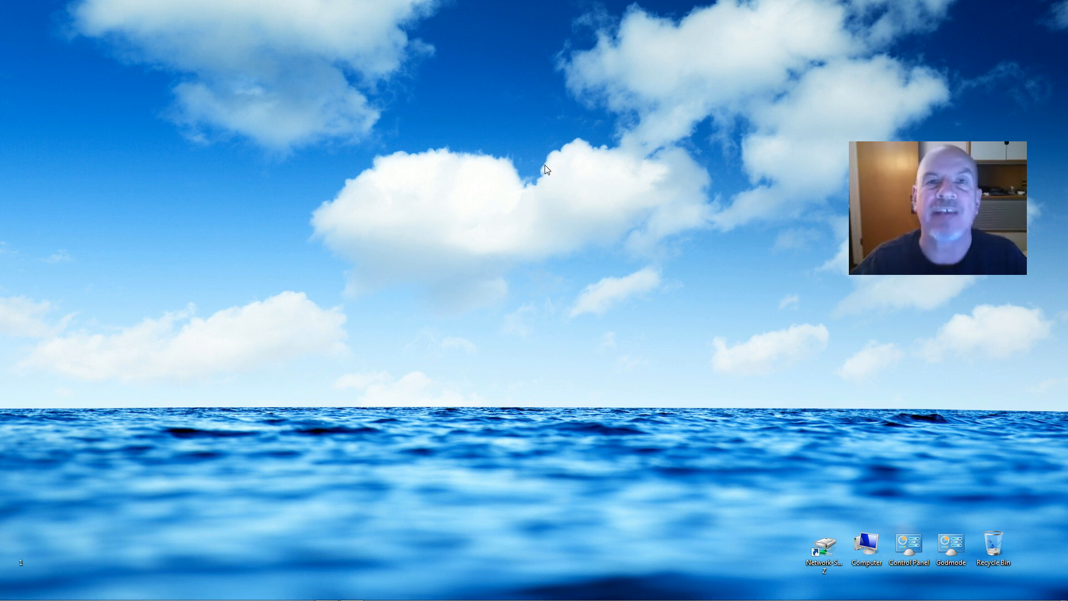
{"action": "mouse_move", "coordinate": [526, 167]}
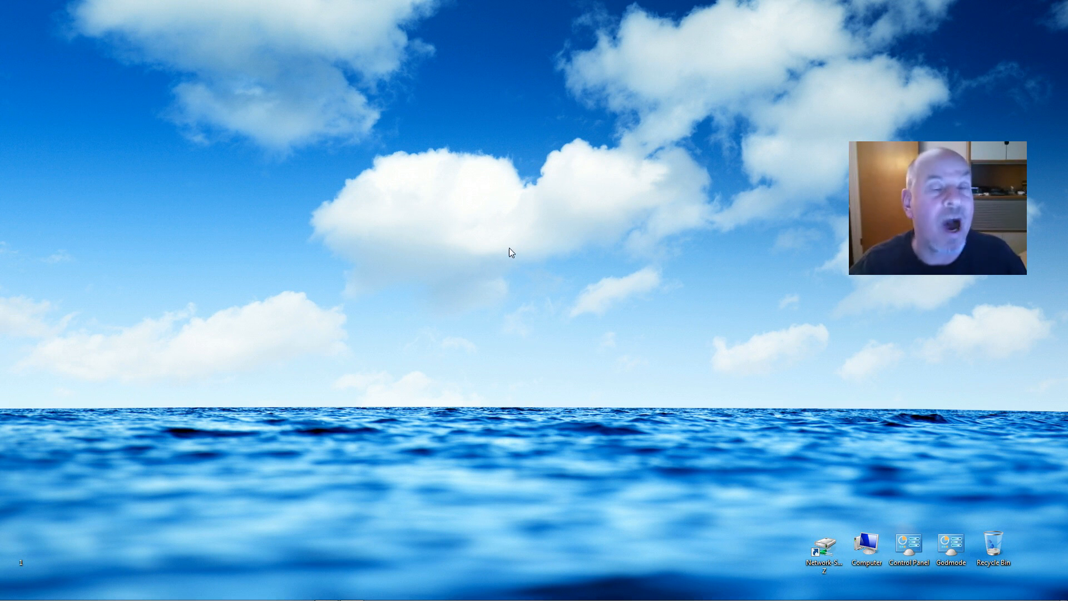
{"action": "mouse_move", "coordinate": [535, 193]}
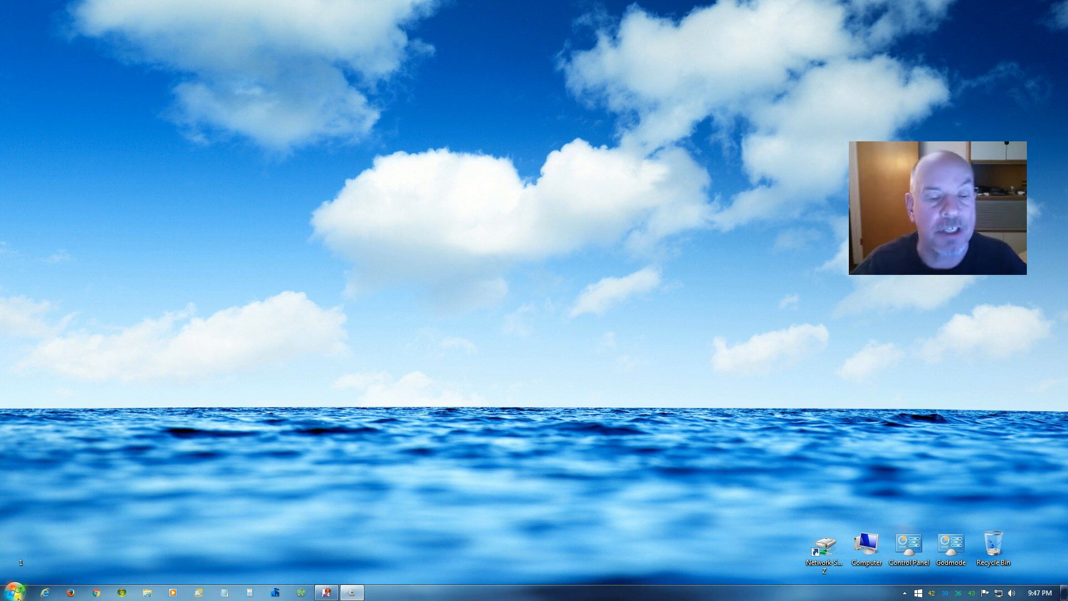
Expand the Google Drive folder under Start > All Programs
{"action": "left_click", "coordinate": [10, 592]}
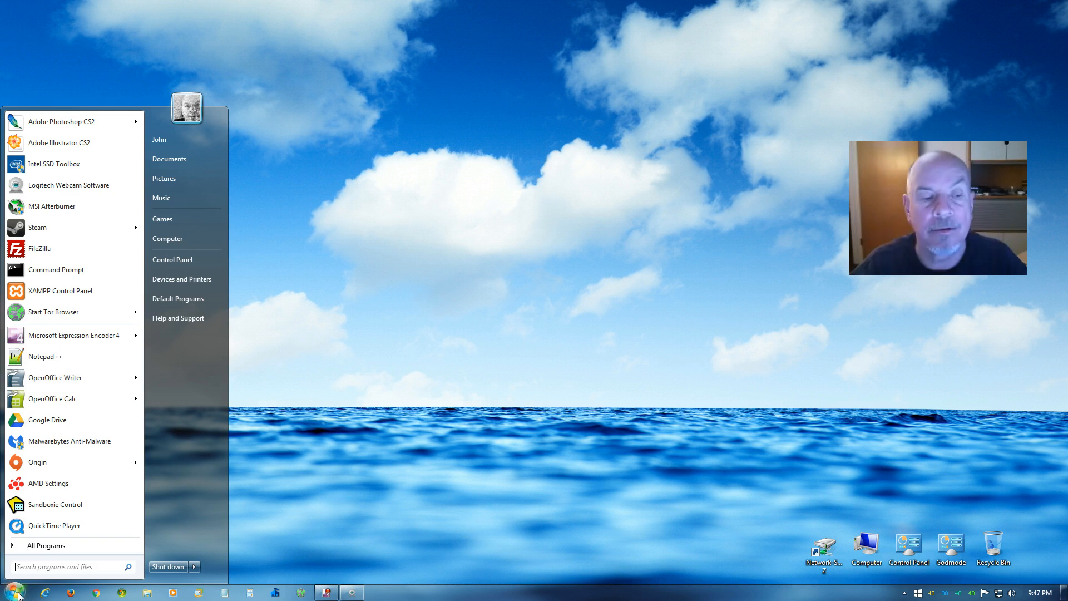
{"action": "mouse_move", "coordinate": [46, 545]}
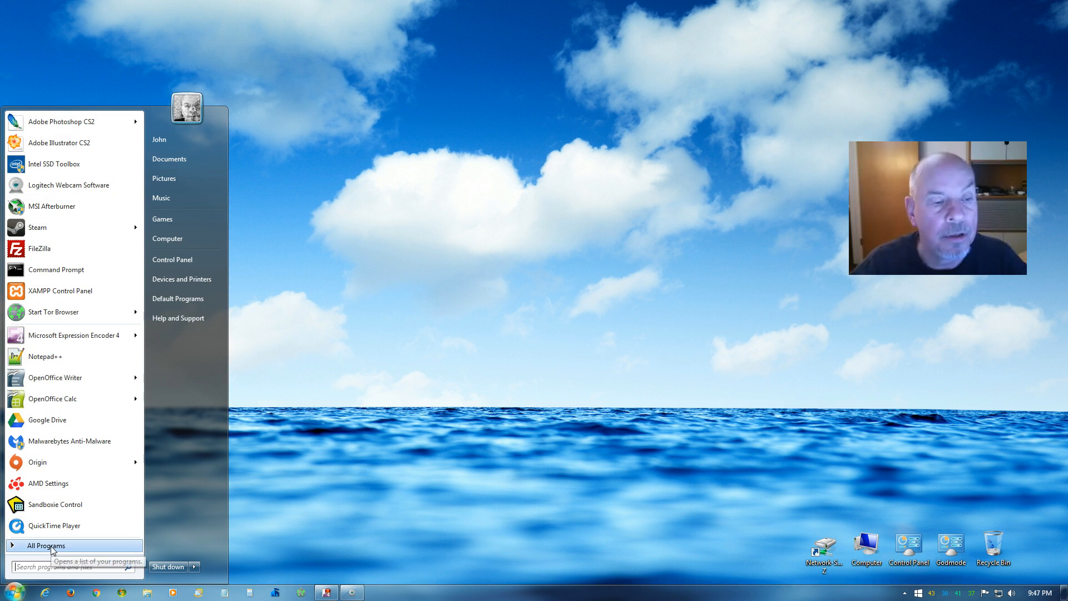
{"action": "left_click", "coordinate": [45, 545]}
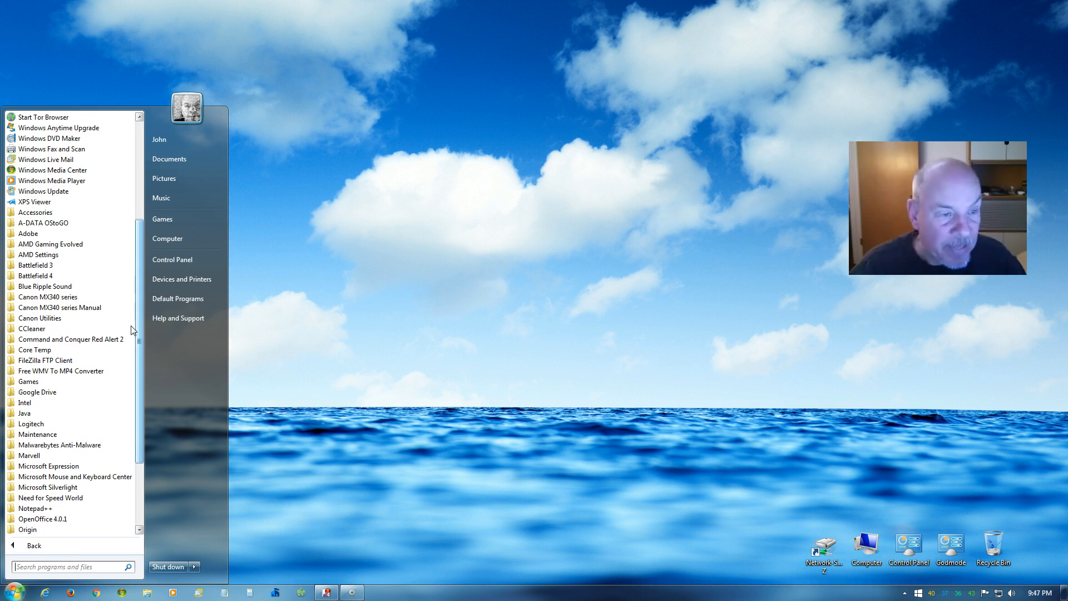
{"action": "mouse_move", "coordinate": [37, 381]}
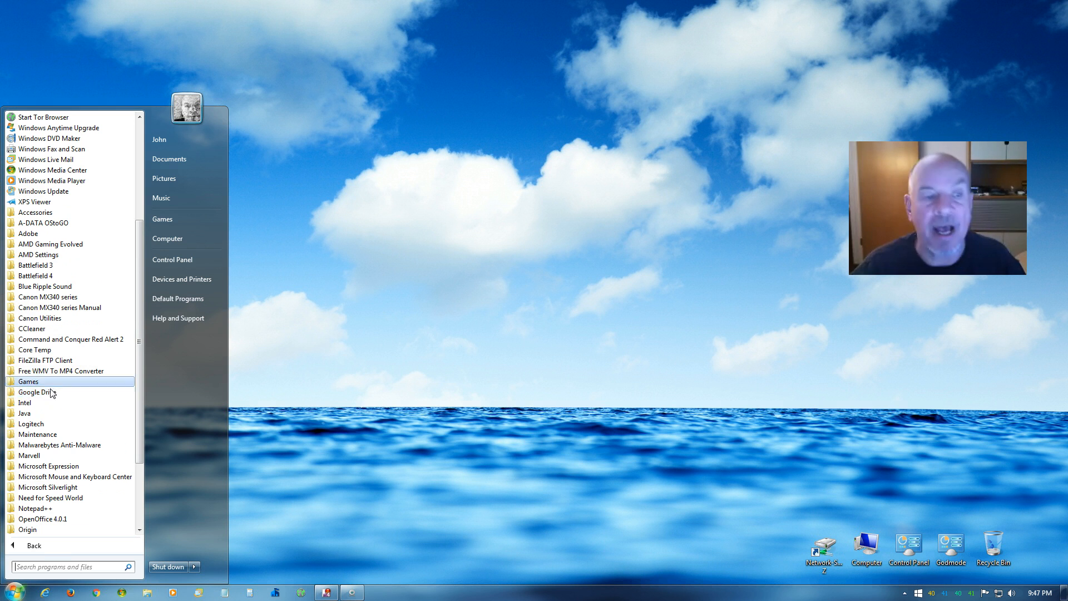
{"action": "left_click", "coordinate": [37, 392]}
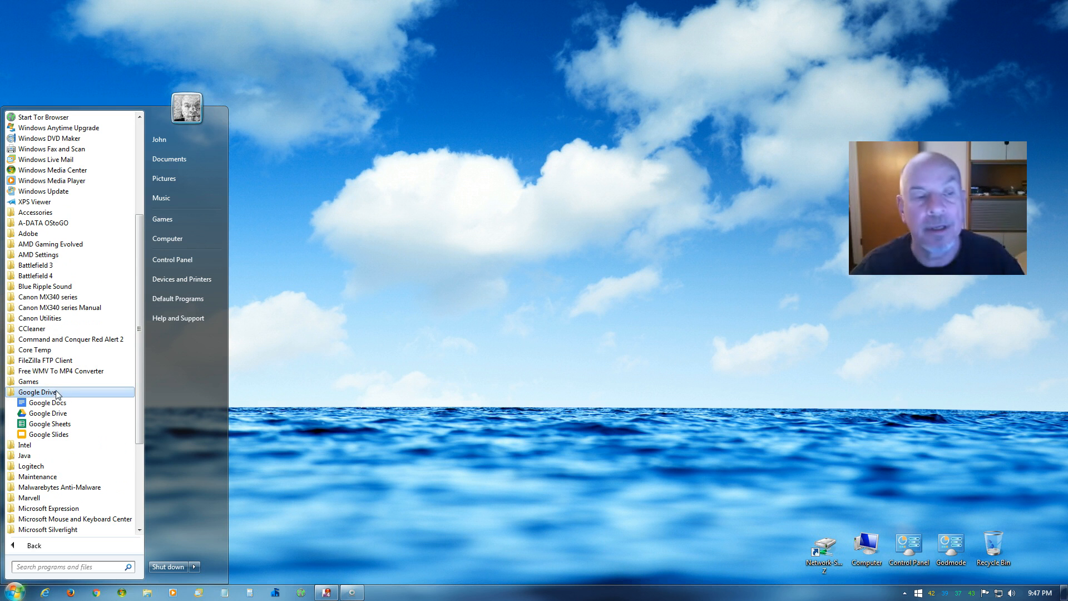
{"action": "mouse_move", "coordinate": [47, 413]}
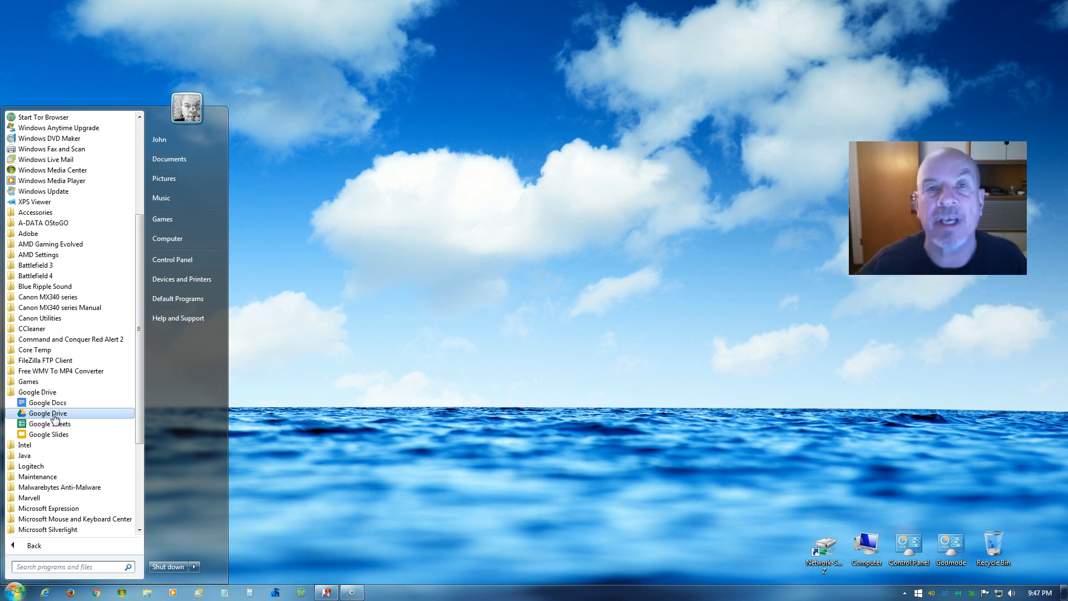
{"action": "mouse_move", "coordinate": [32, 329]}
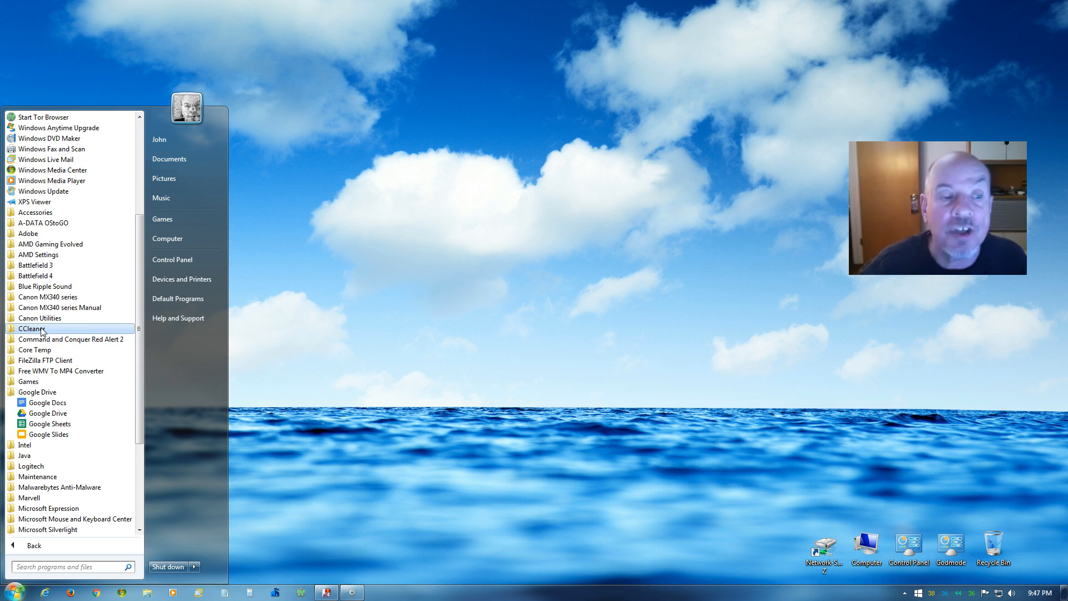
{"action": "mouse_move", "coordinate": [48, 412]}
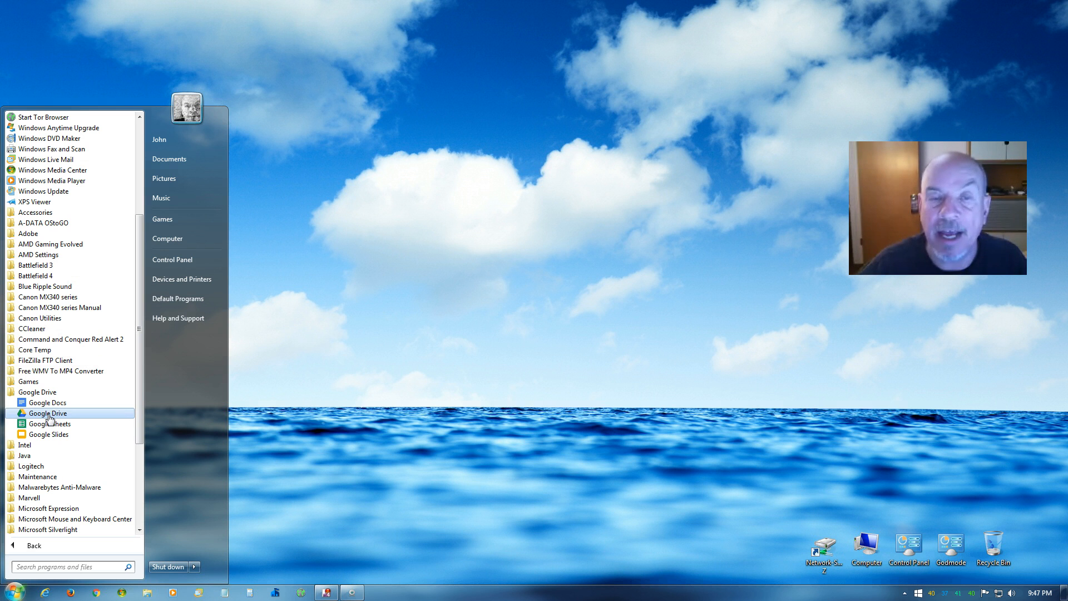
Open the context menu for the Google Drive shortcut to reach Pin to Taskbar
{"action": "right_click", "coordinate": [47, 413]}
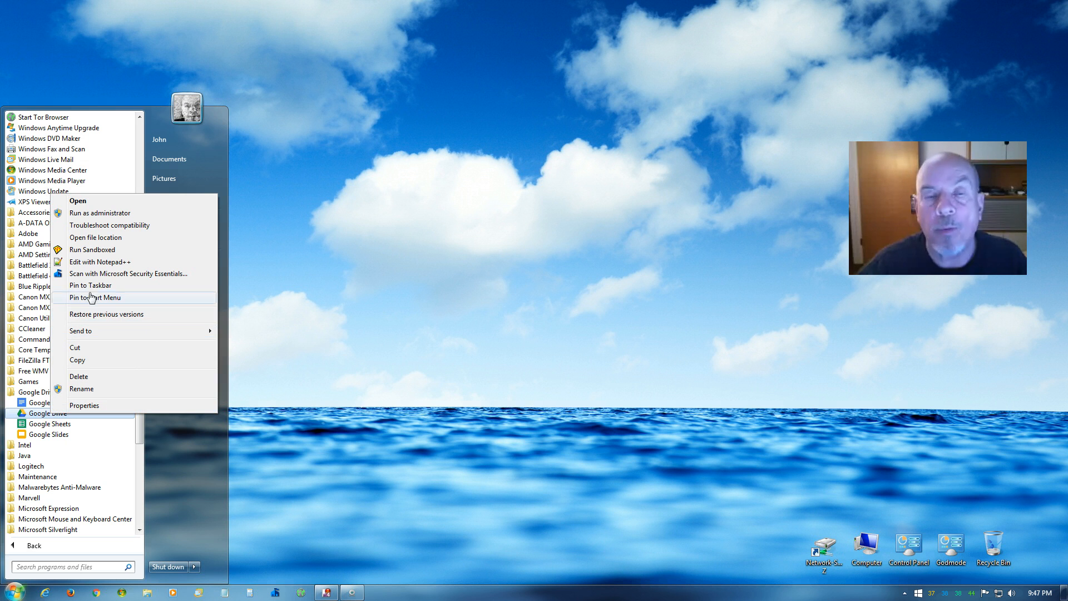
{"action": "mouse_move", "coordinate": [90, 285]}
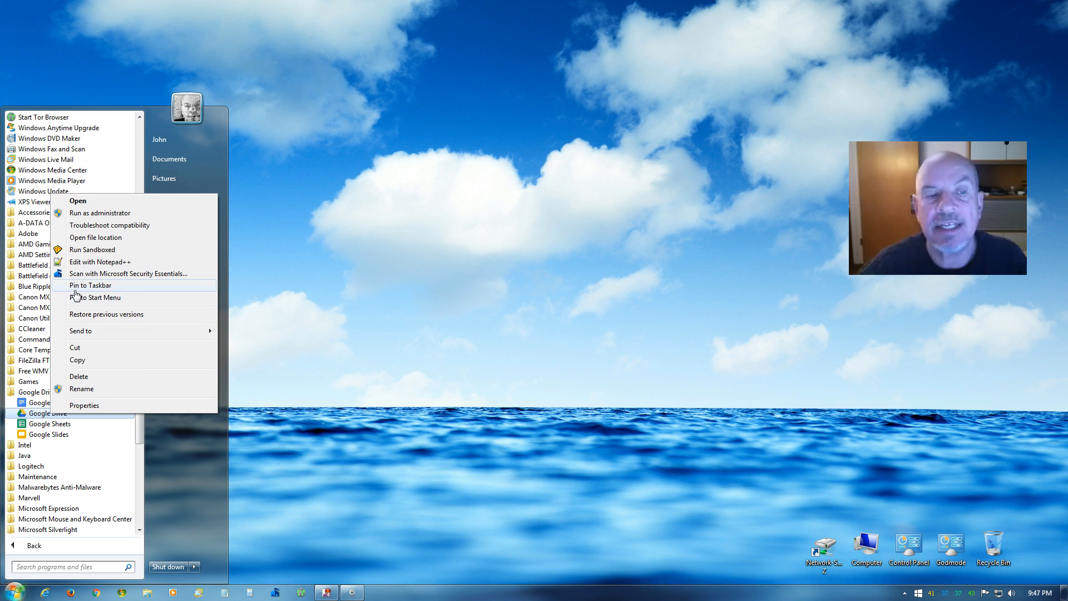
{"action": "mouse_move", "coordinate": [103, 303]}
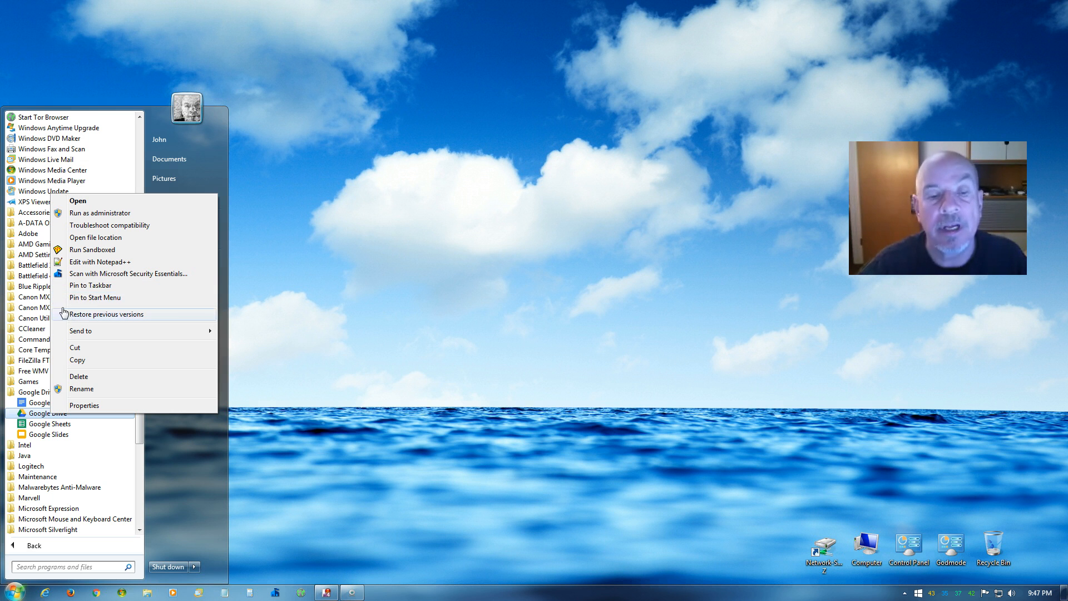
{"action": "mouse_move", "coordinate": [60, 402]}
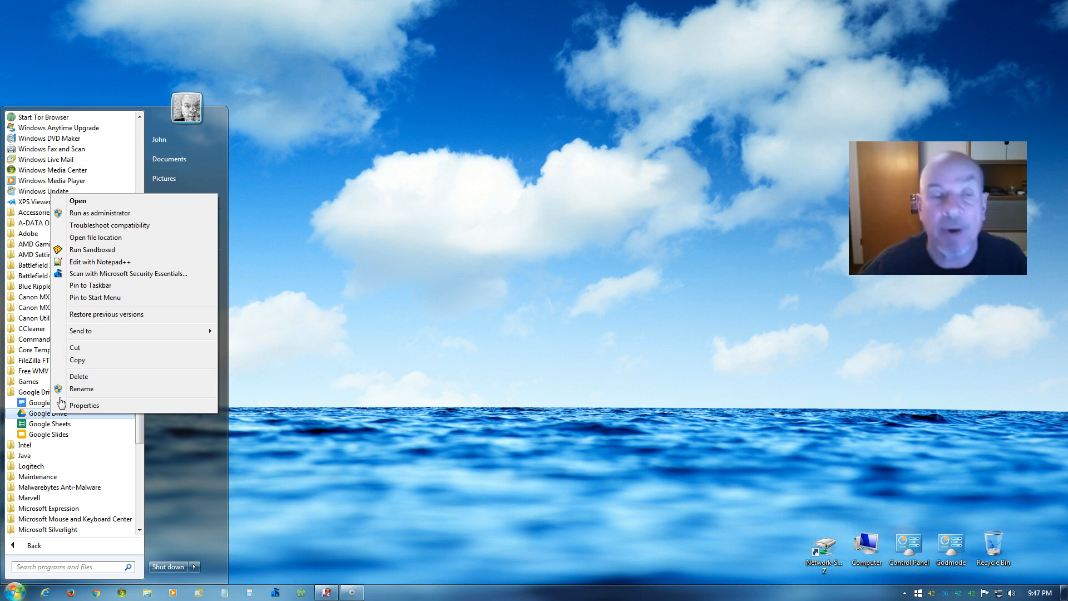
{"action": "mouse_move", "coordinate": [84, 287]}
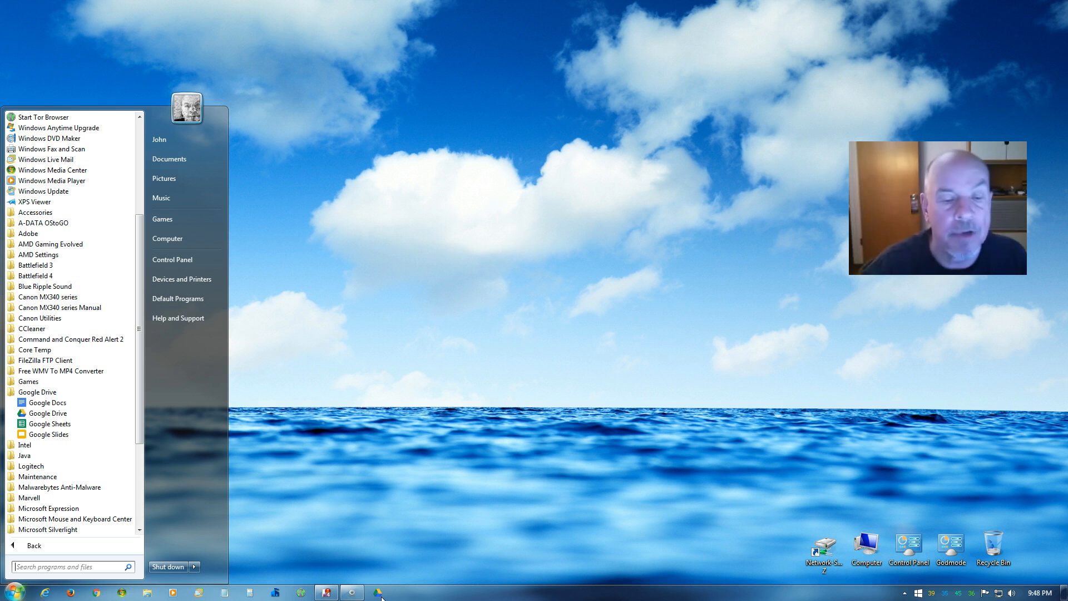
{"action": "mouse_move", "coordinate": [531, 325]}
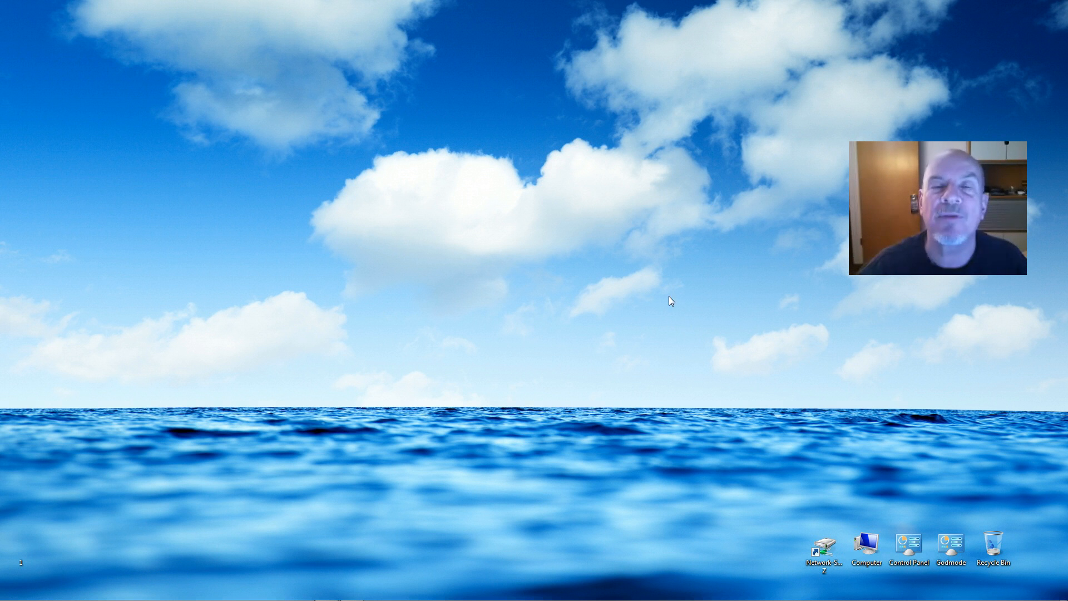
{"action": "mouse_move", "coordinate": [689, 296]}
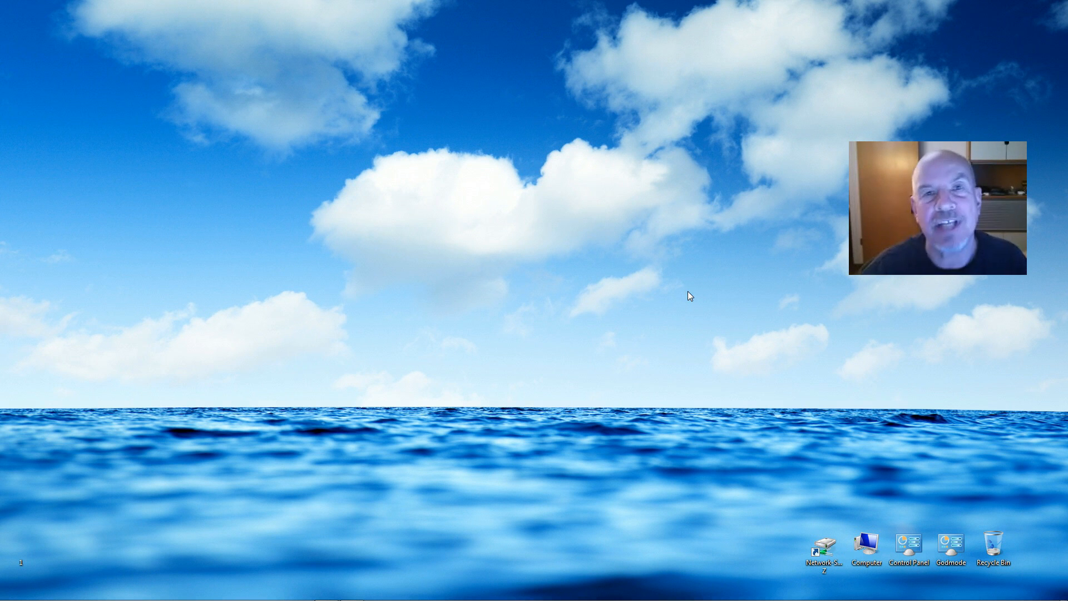